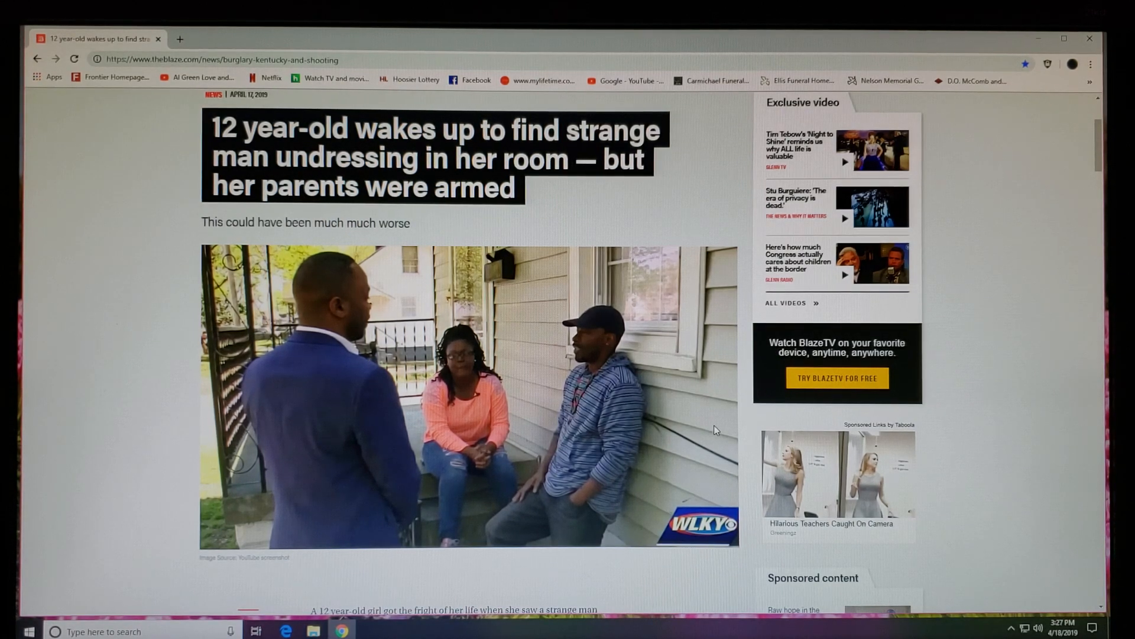
# Scroll past the headline and interview photo to the opening paragraphs about the Louisville break-in.
pyautogui.scroll(-3)
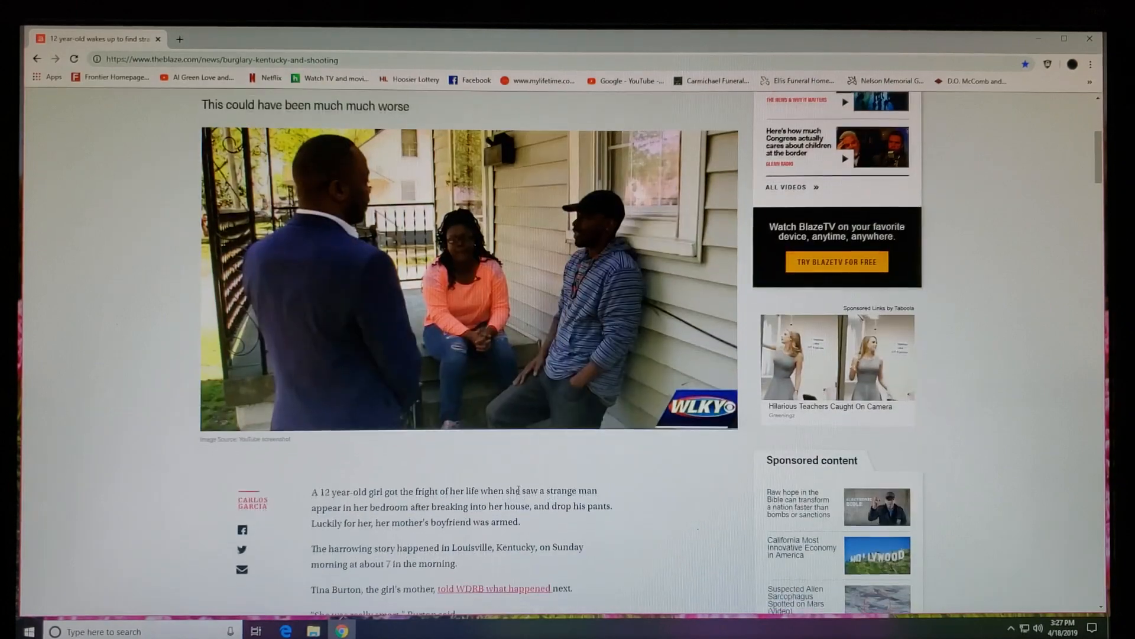
pyautogui.scroll(-3)
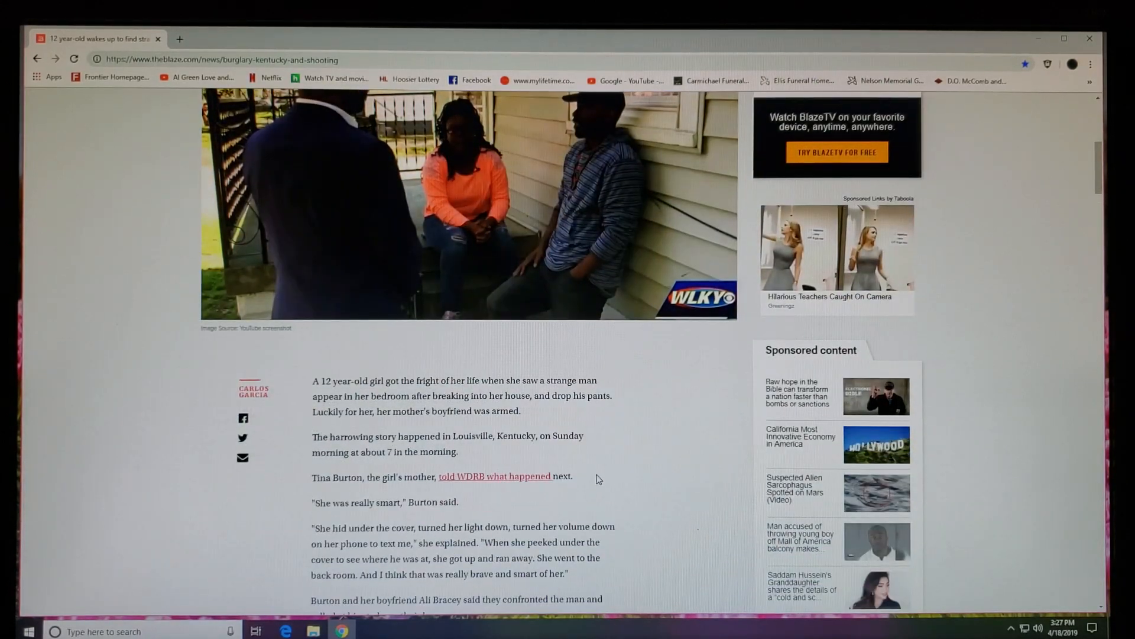
pyautogui.scroll(3)
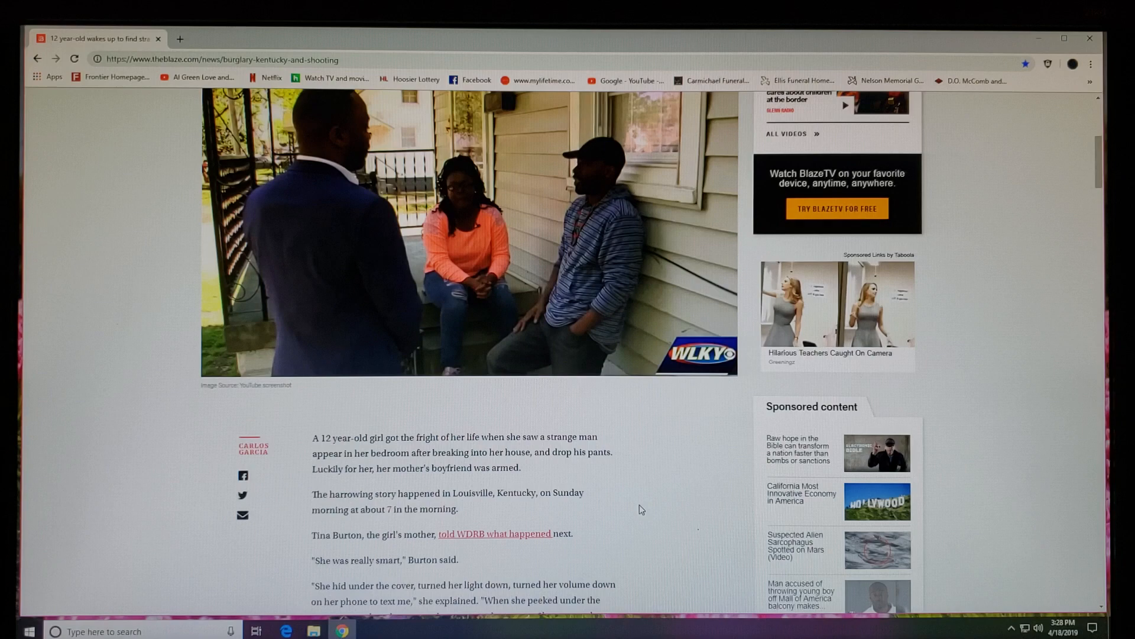
# Scroll through the mother's quotes to Ali Bracey's 'growled at me' attack quote and promoted video.
pyautogui.scroll(-3)
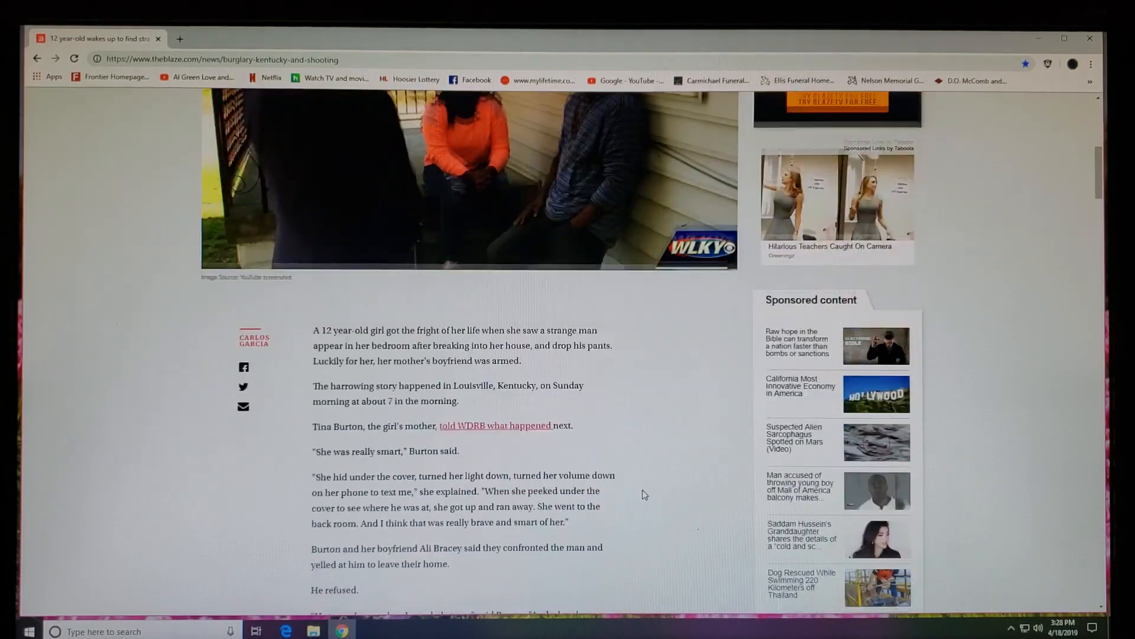
pyautogui.scroll(-3)
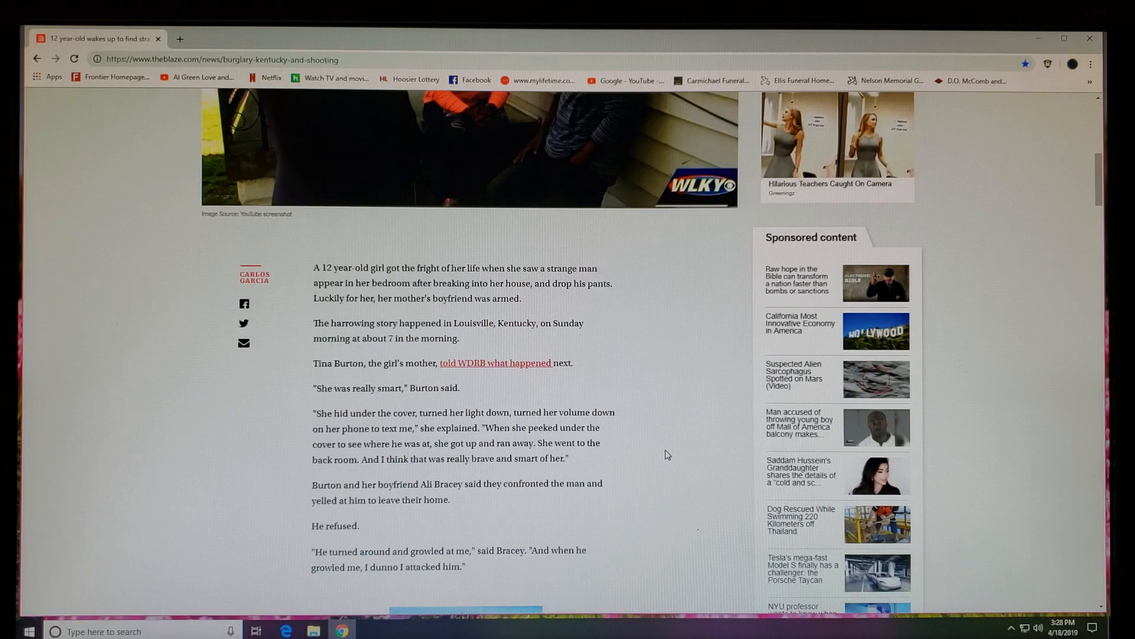
pyautogui.scroll(-3)
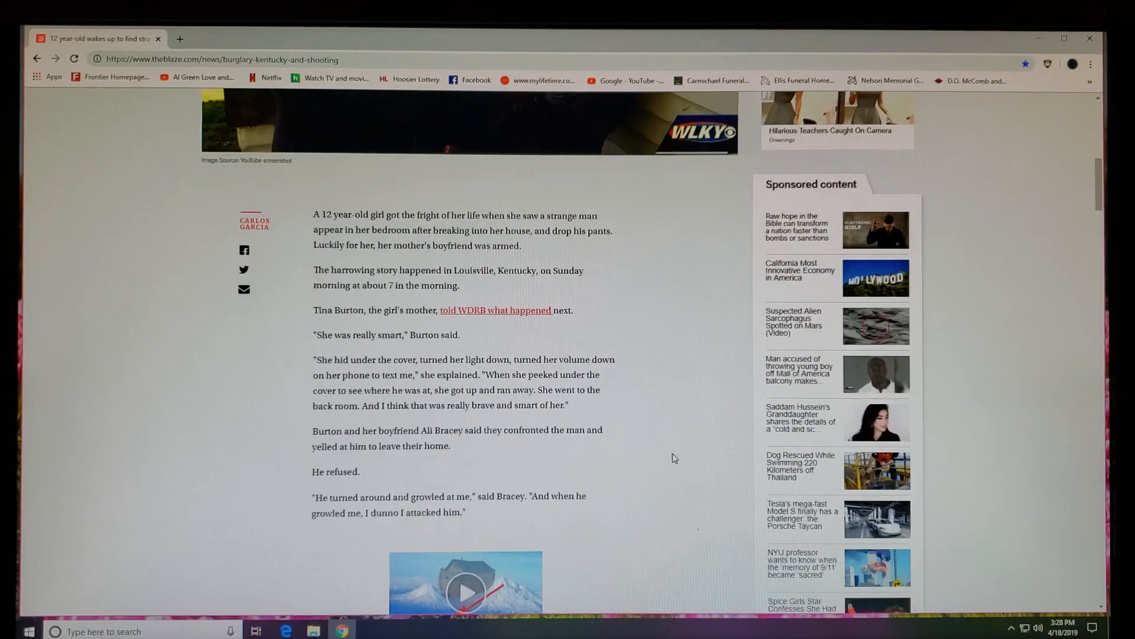
pyautogui.scroll(-3)
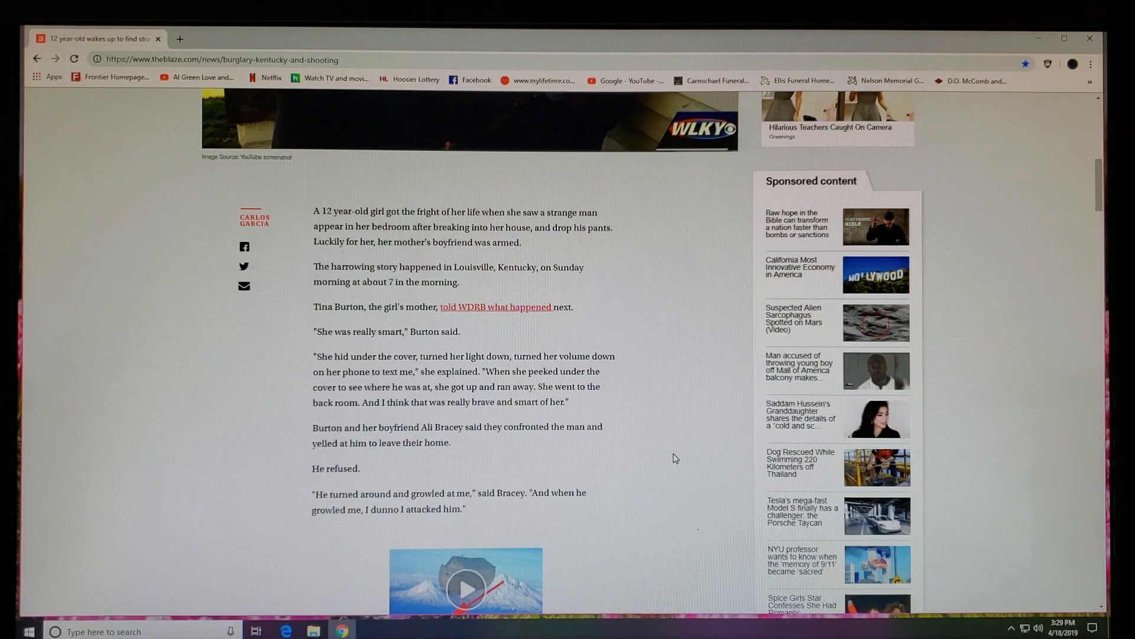
# Read down past the shooting, arrest, charges and neighbors' support to the local news video section.
pyautogui.scroll(-3)
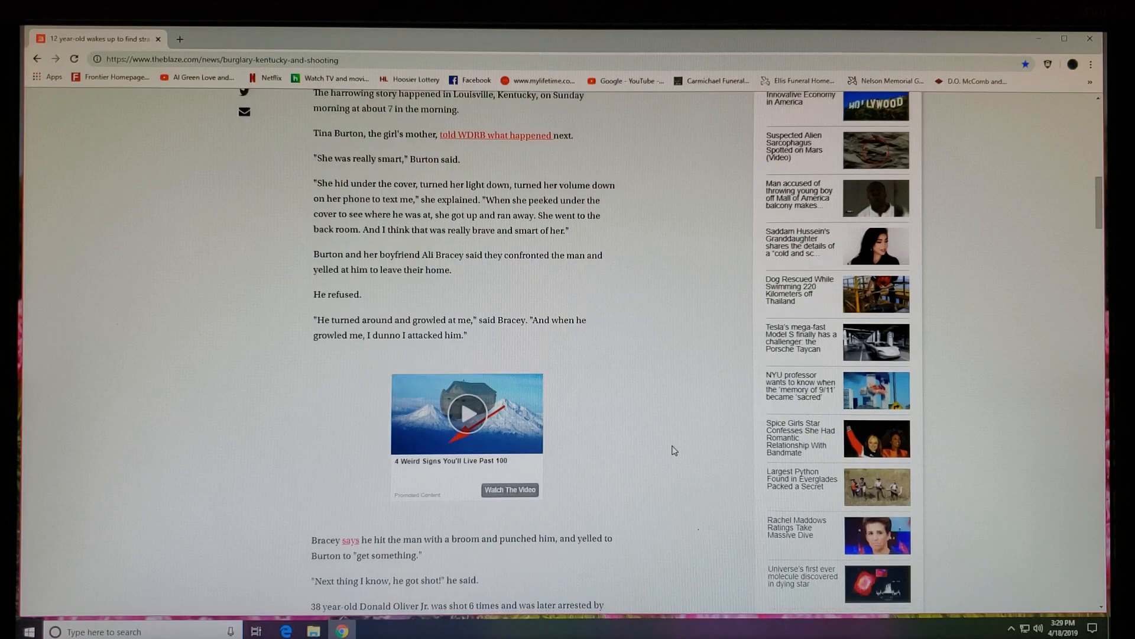
pyautogui.scroll(-3)
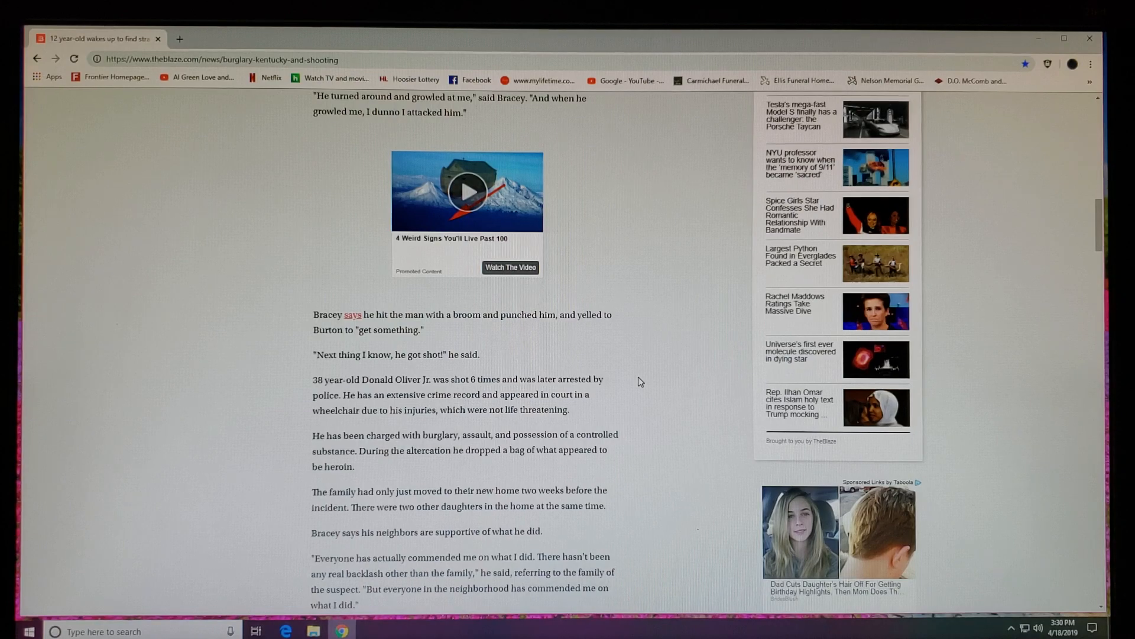
pyautogui.scroll(-3)
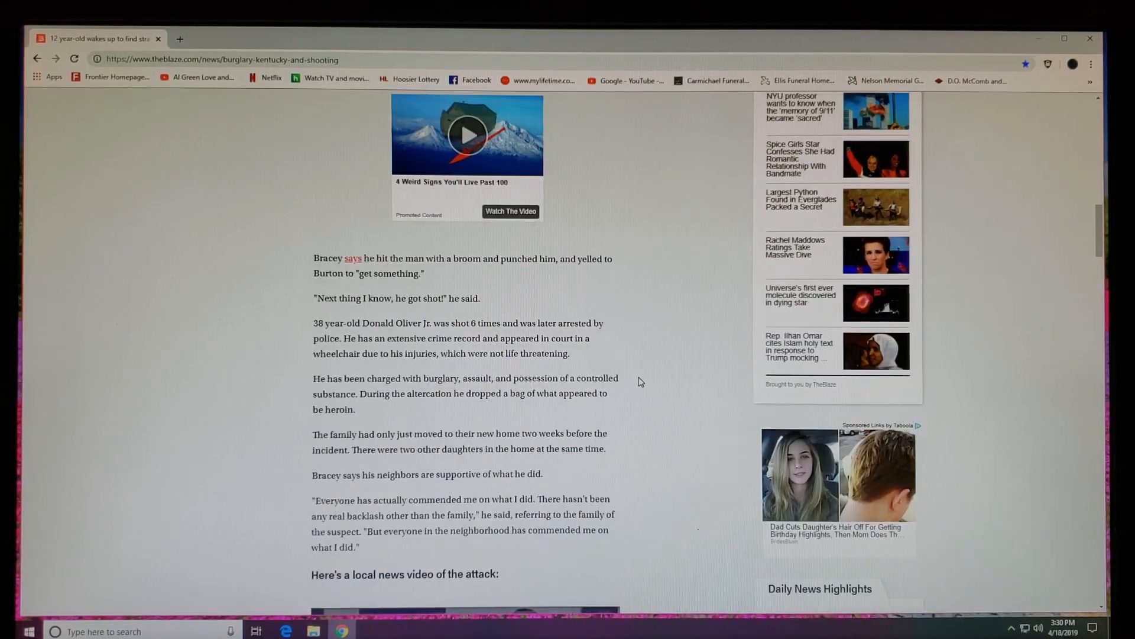
pyautogui.scroll(-3)
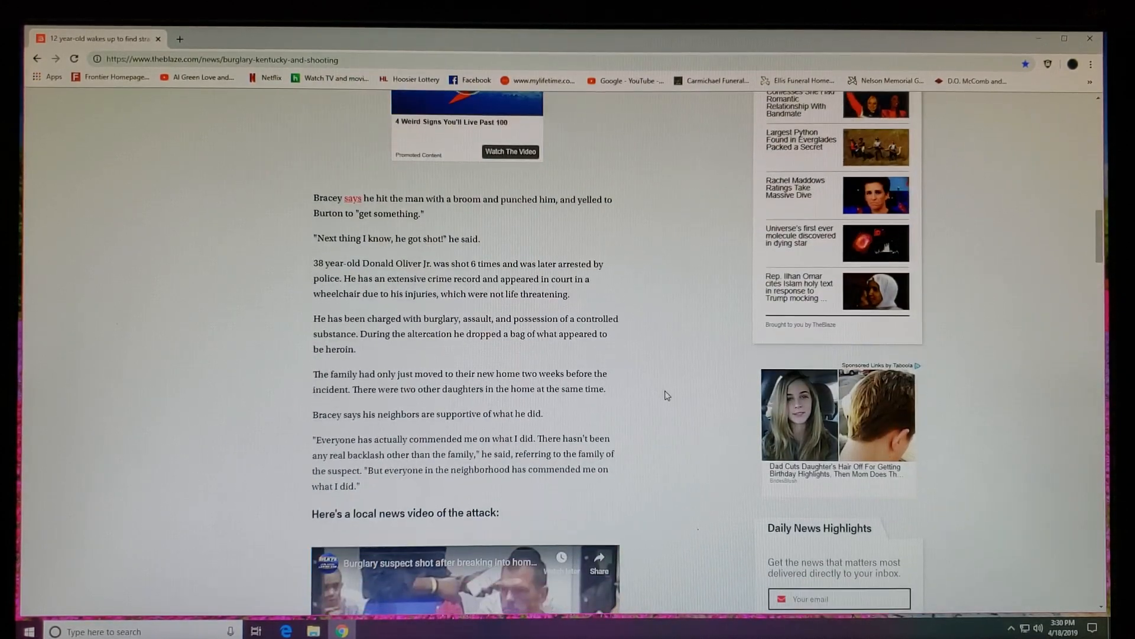
pyautogui.scroll(-3)
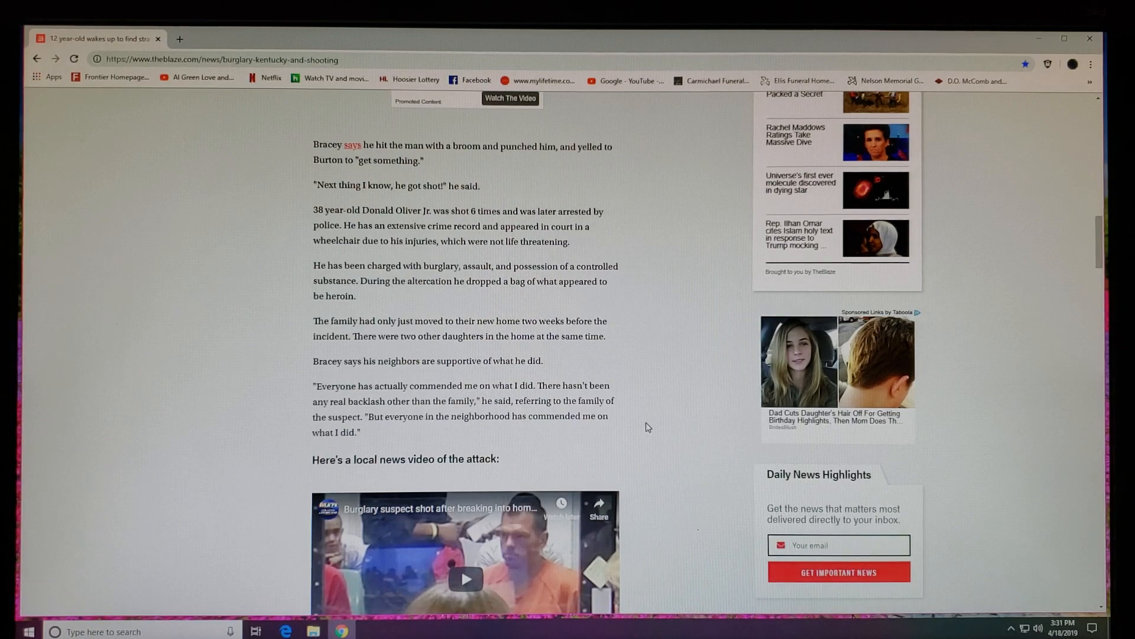
# Scroll so the embedded YouTube video and 'Related articles around the web' list show.
pyautogui.scroll(-3)
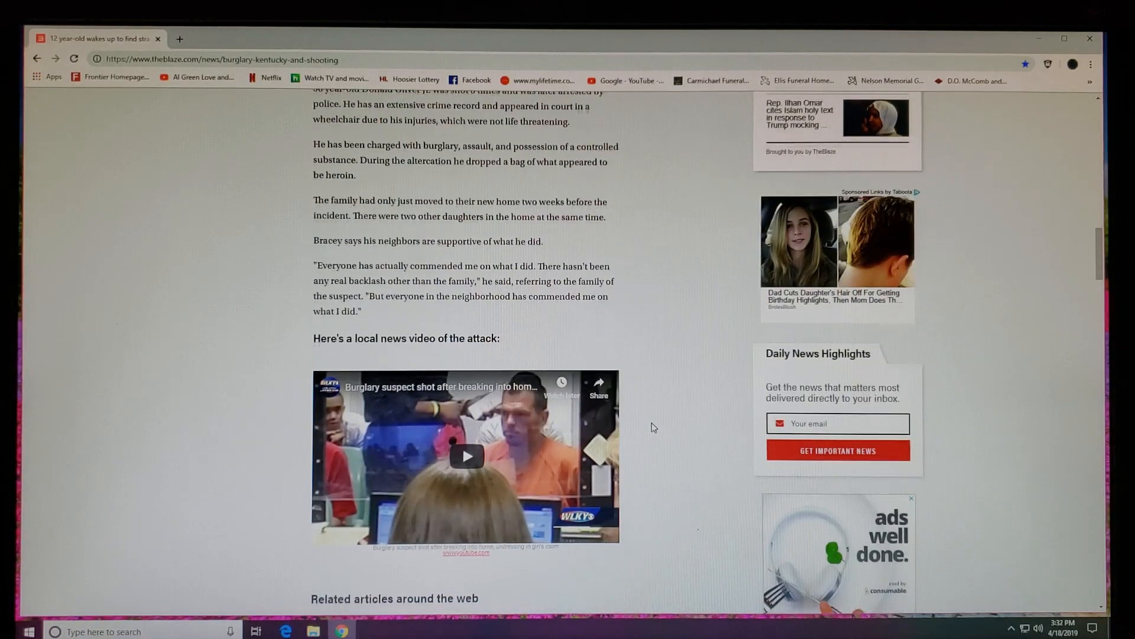
pyautogui.scroll(-3)
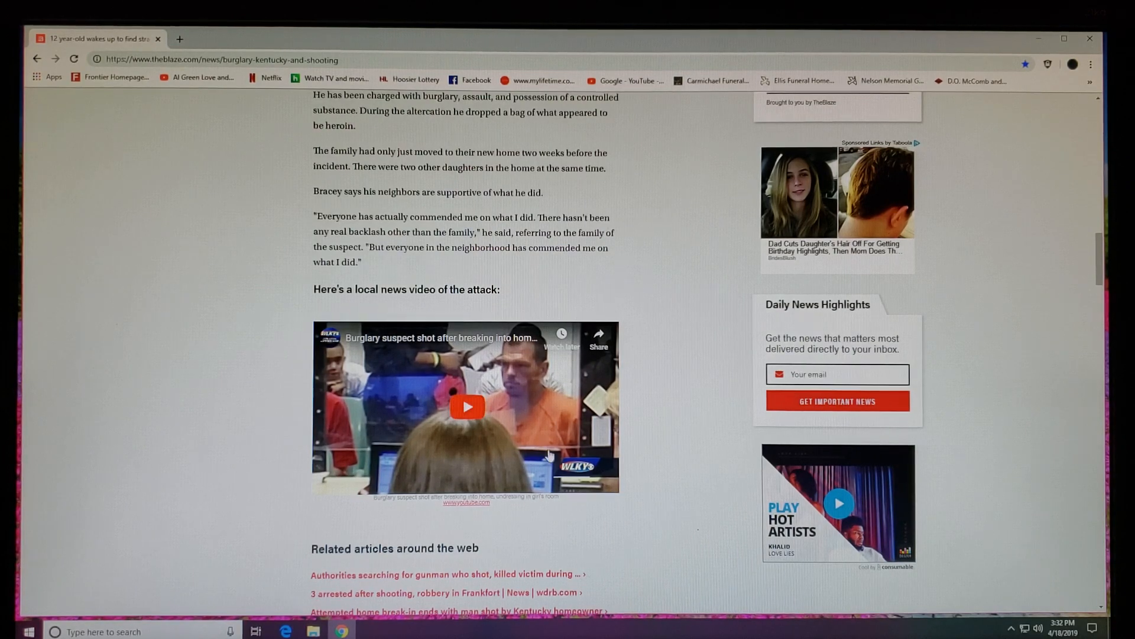
pyautogui.moveTo(644, 423)
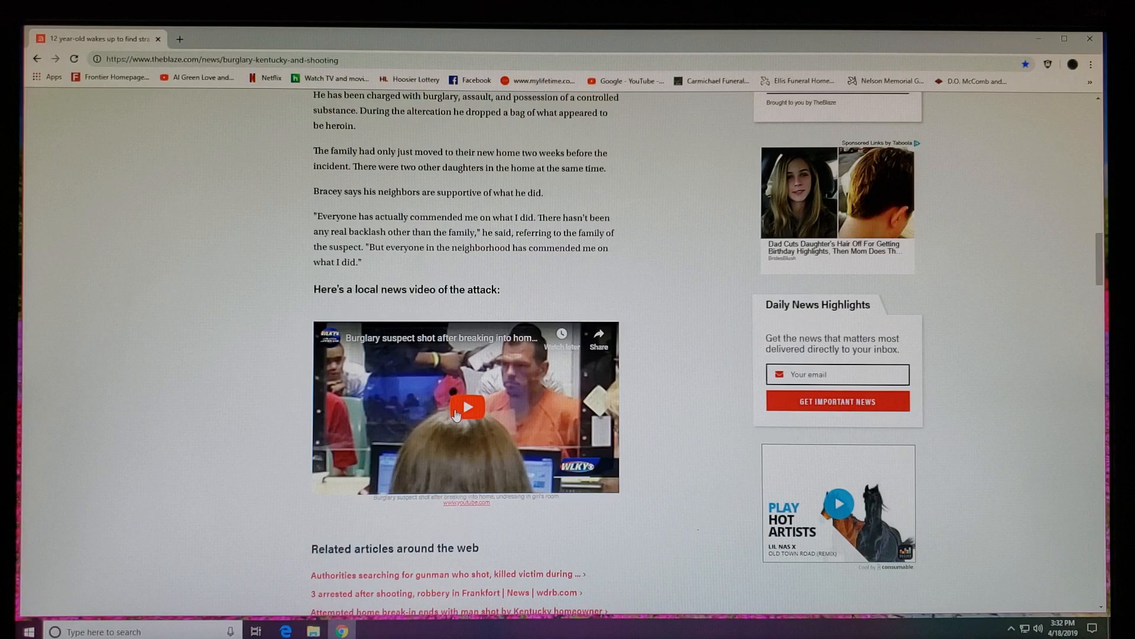
# Play the embedded local news video through to 1:57 / 1:57.
pyautogui.click(467, 406)
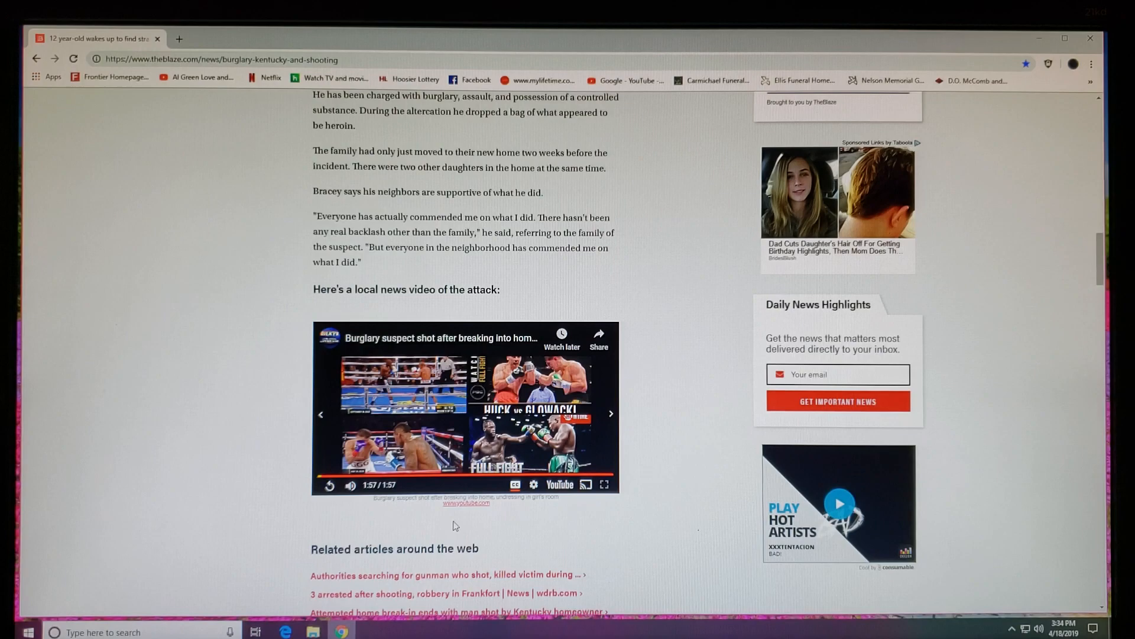
# Scroll back up to the article headline and interview photo.
pyautogui.scroll(3)
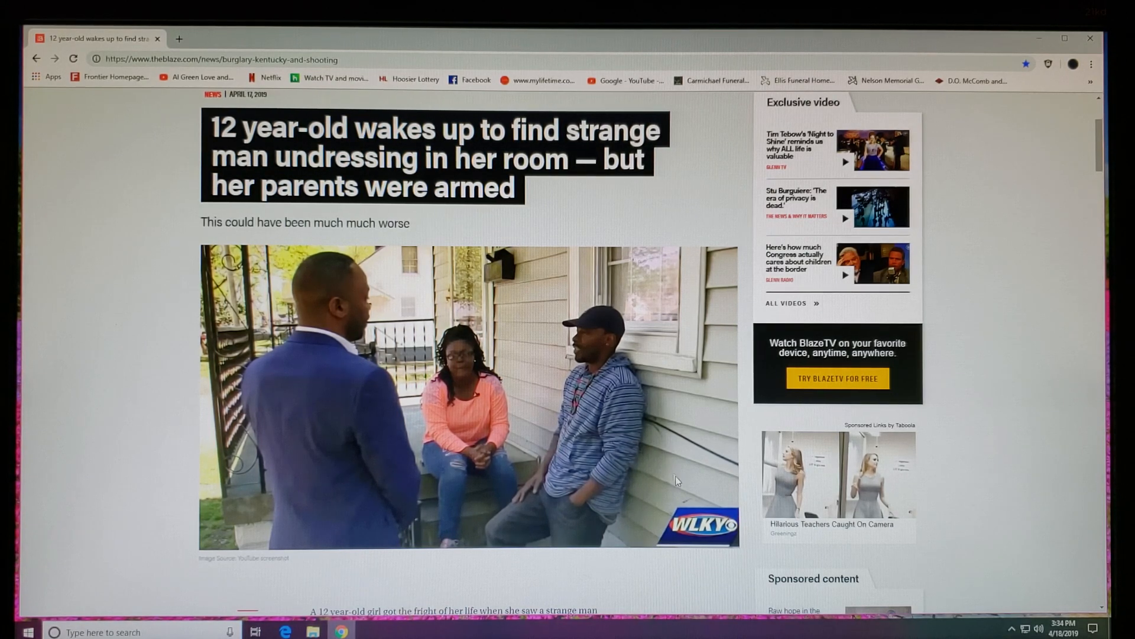
pyautogui.moveTo(695, 498)
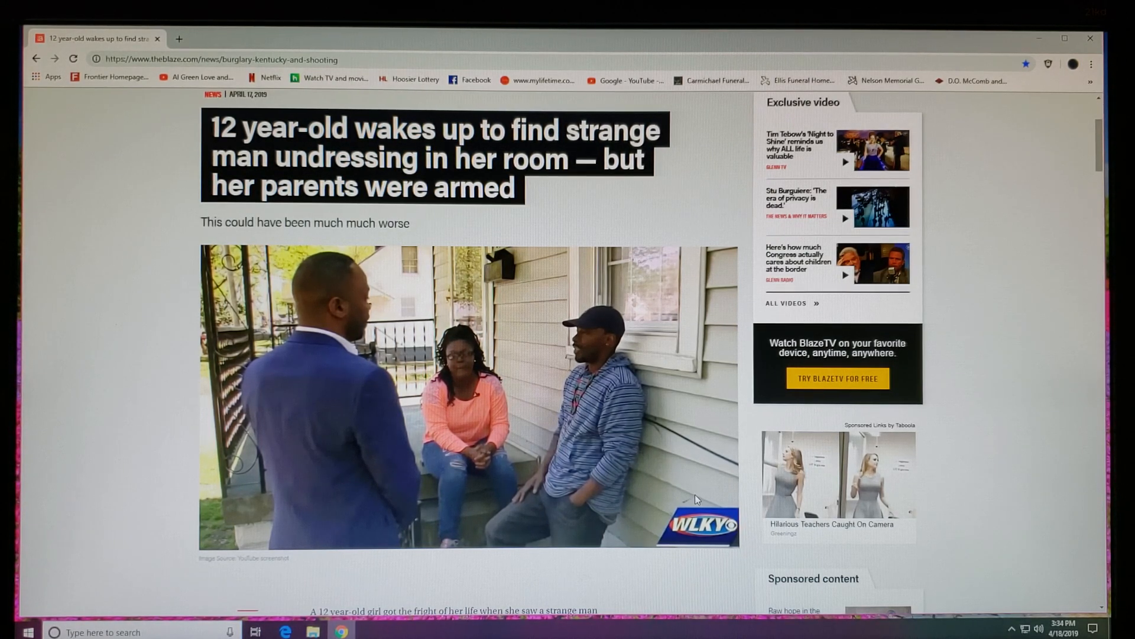